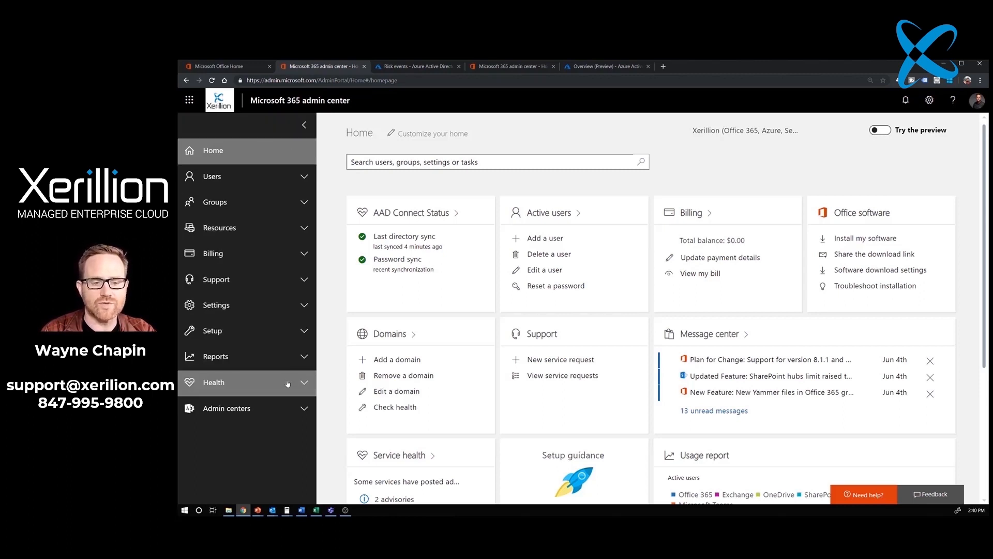
Step: Launch the Azure Active Directory admin center from the Admin centers list
click(226, 409)
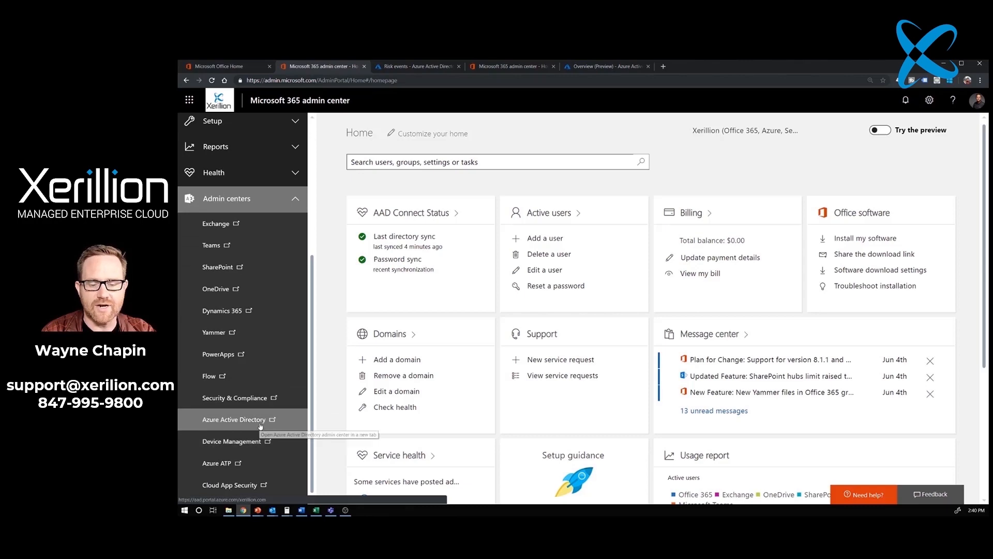
click(234, 420)
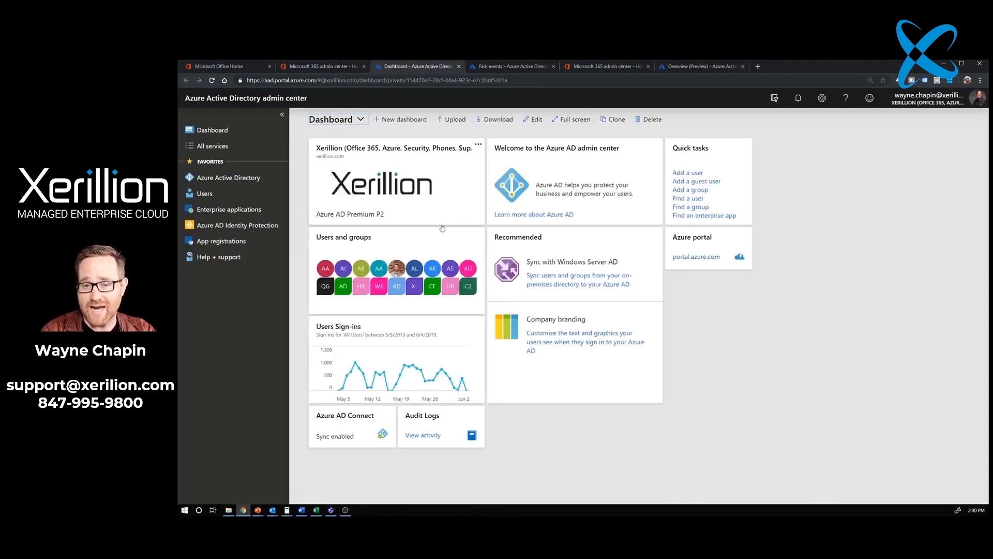
Step: Show the directory Overview and browse down to the What's new entries
click(229, 178)
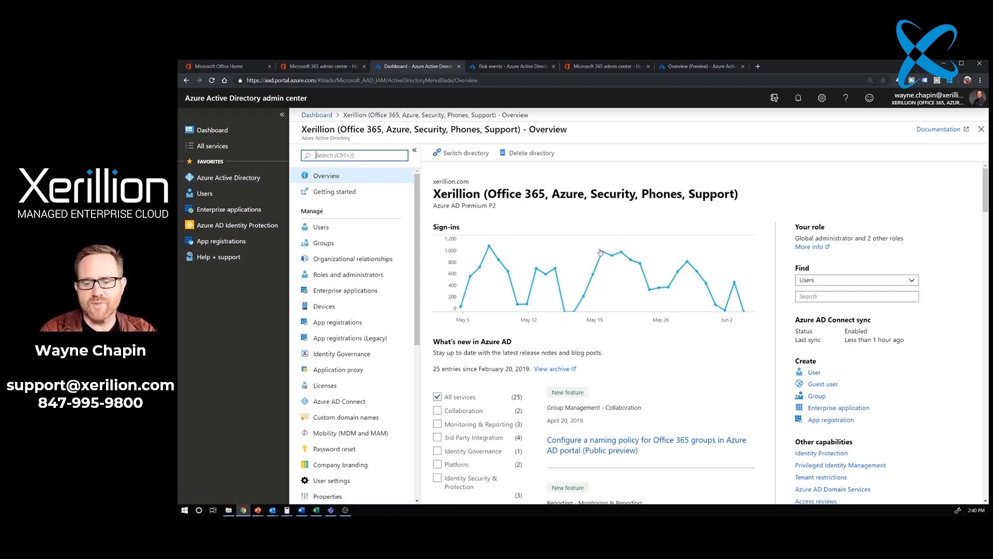
mouse_move(627, 350)
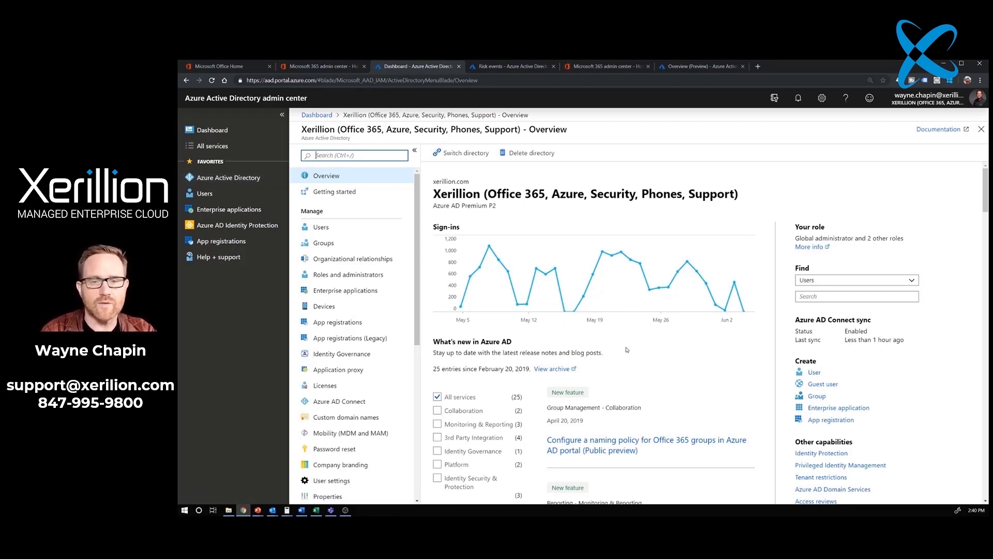
scroll(down, 3)
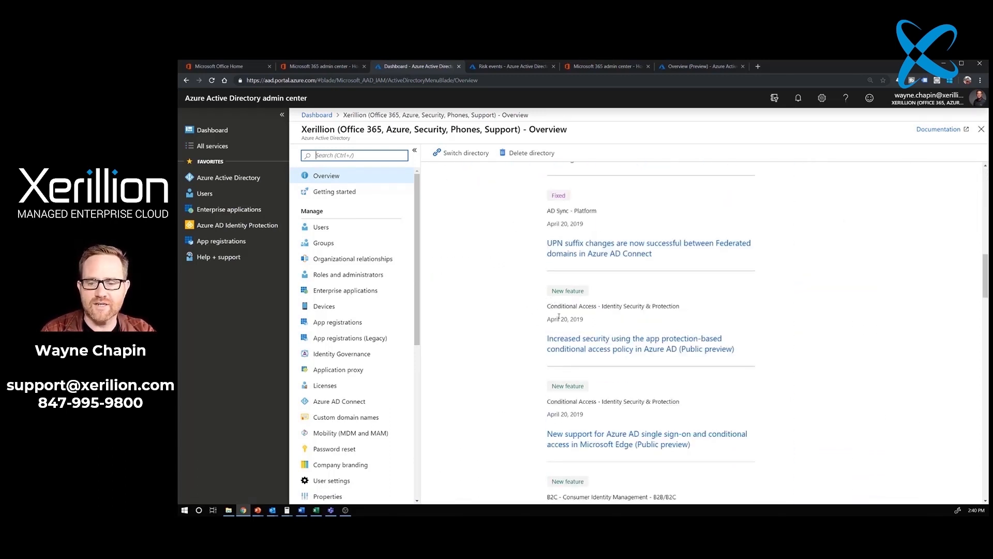
mouse_move(657, 315)
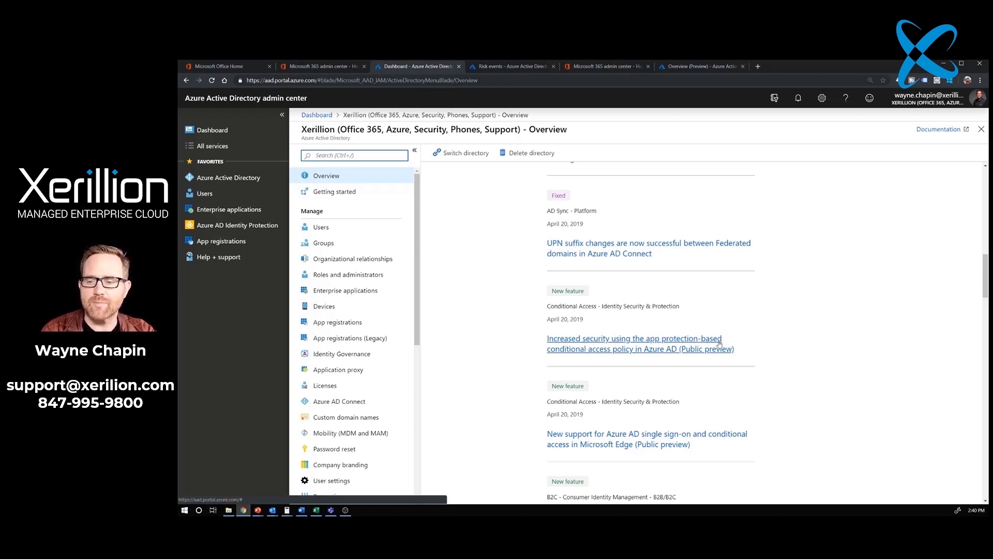
mouse_move(665, 354)
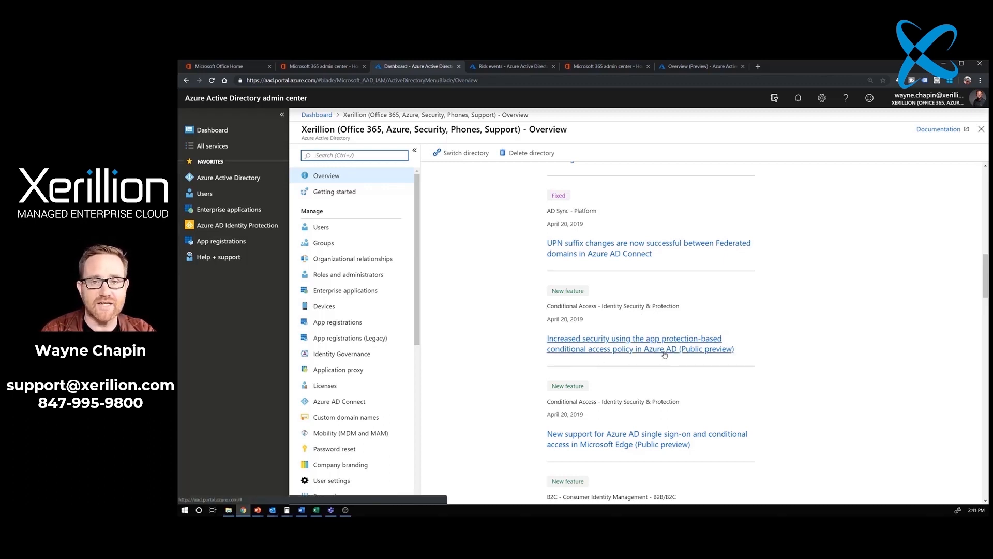
click(634, 343)
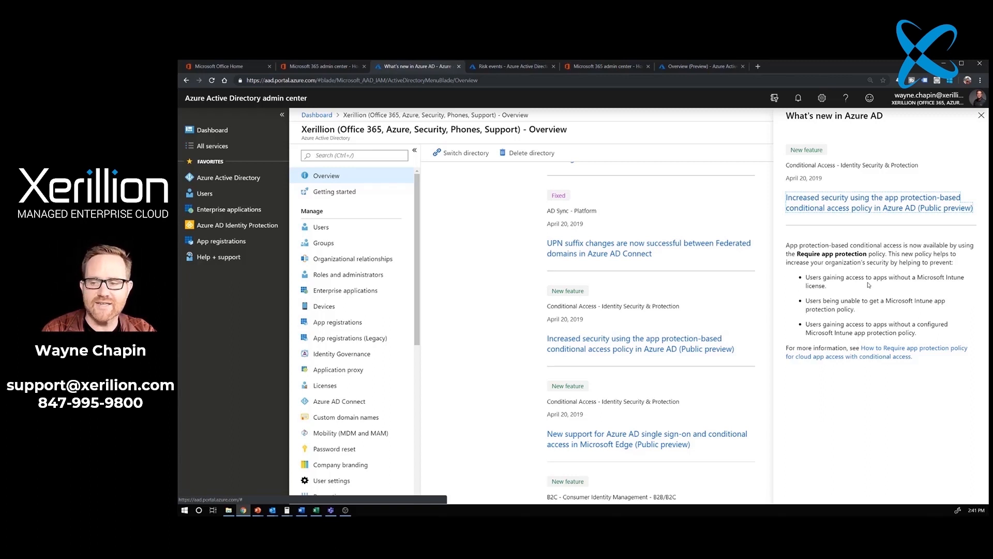
mouse_move(854, 296)
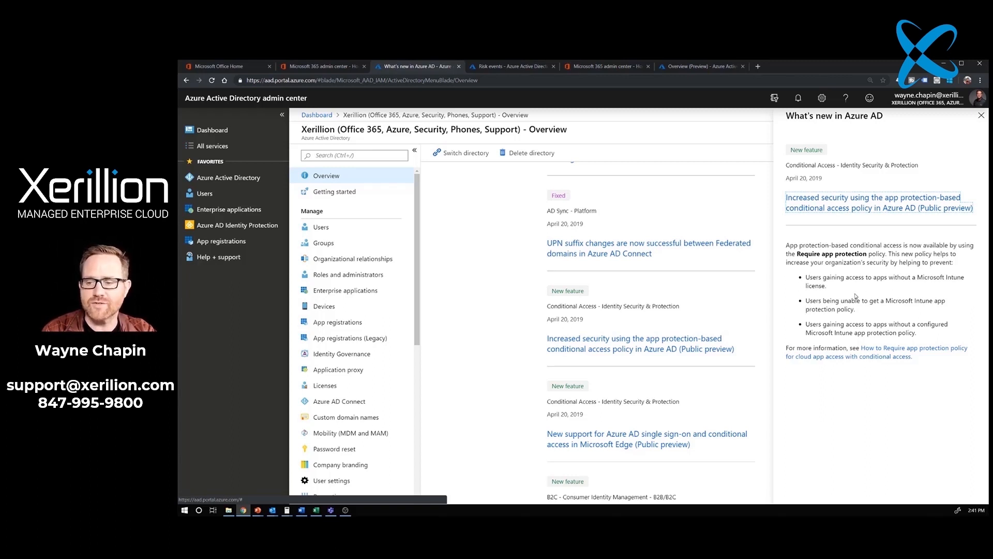
mouse_move(900, 310)
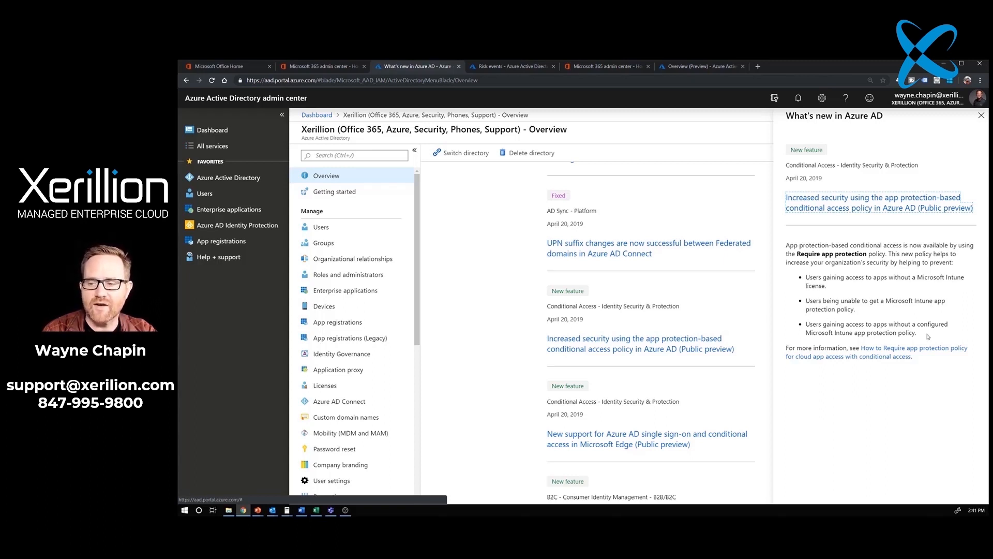
mouse_move(908, 340)
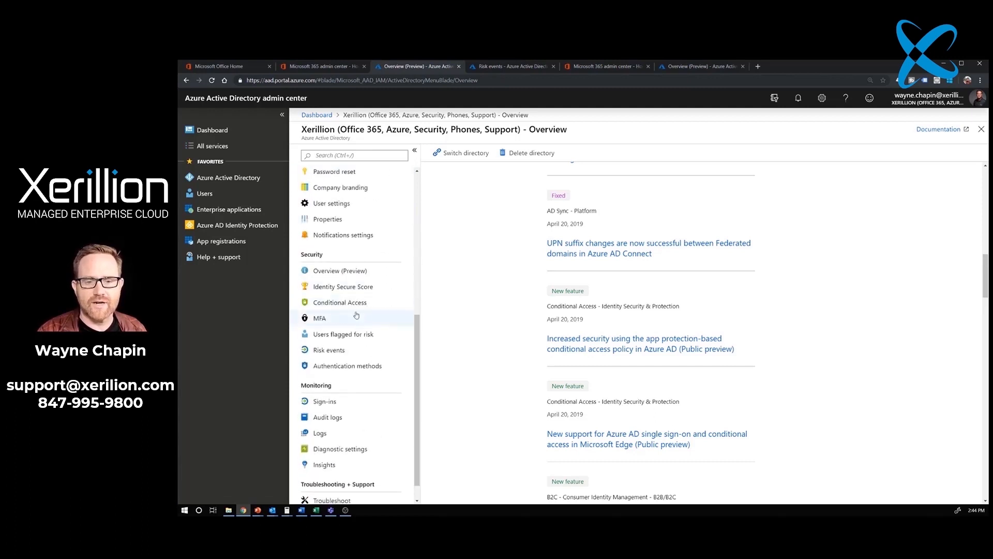
Step: View the Security Overview (Preview) with risky users, risky sign-ins and the 178/223 secure score
click(339, 271)
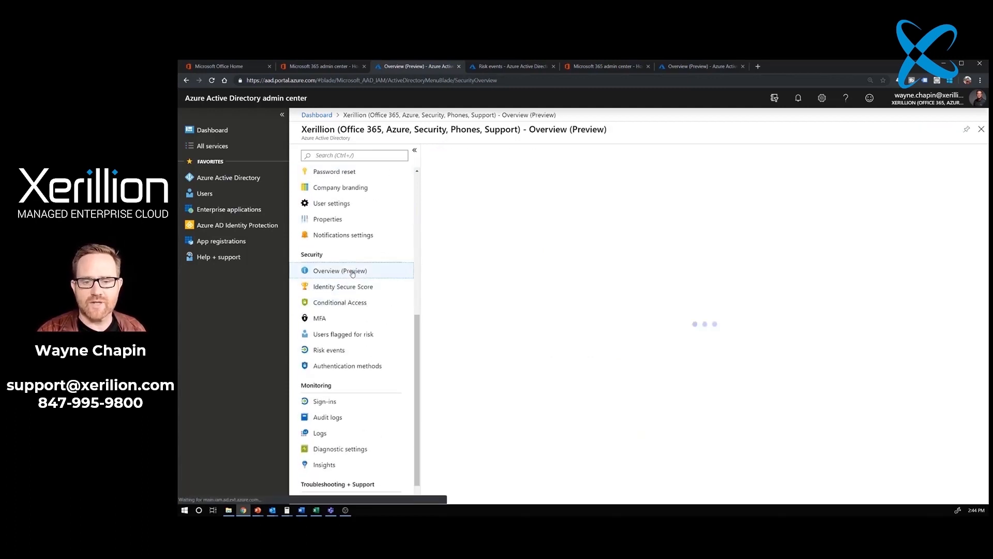
click(339, 271)
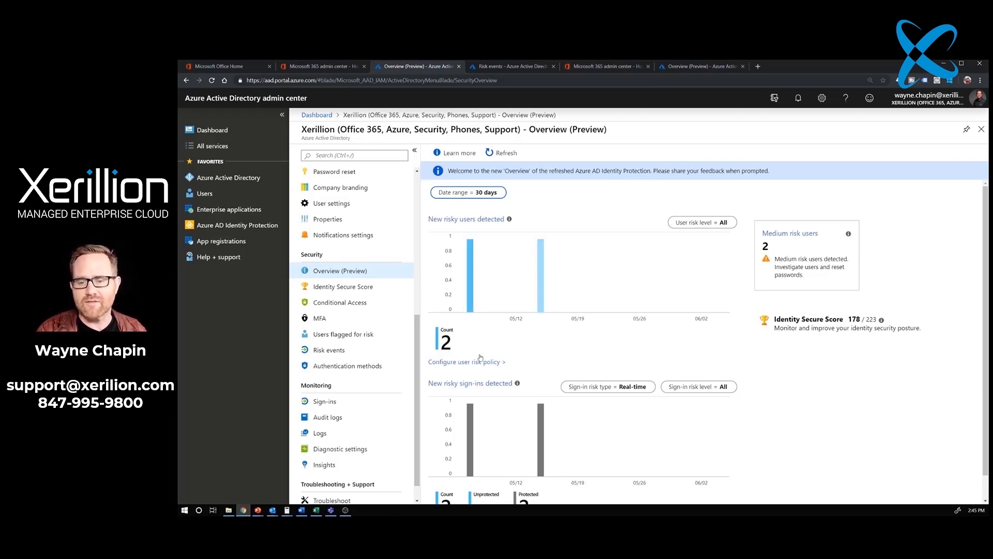
mouse_move(515, 347)
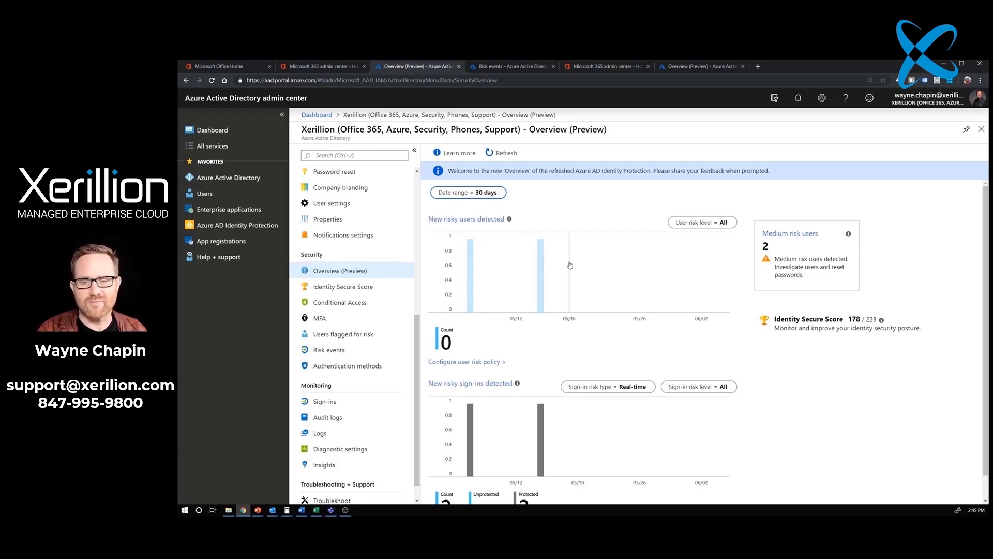
scroll(down, 3)
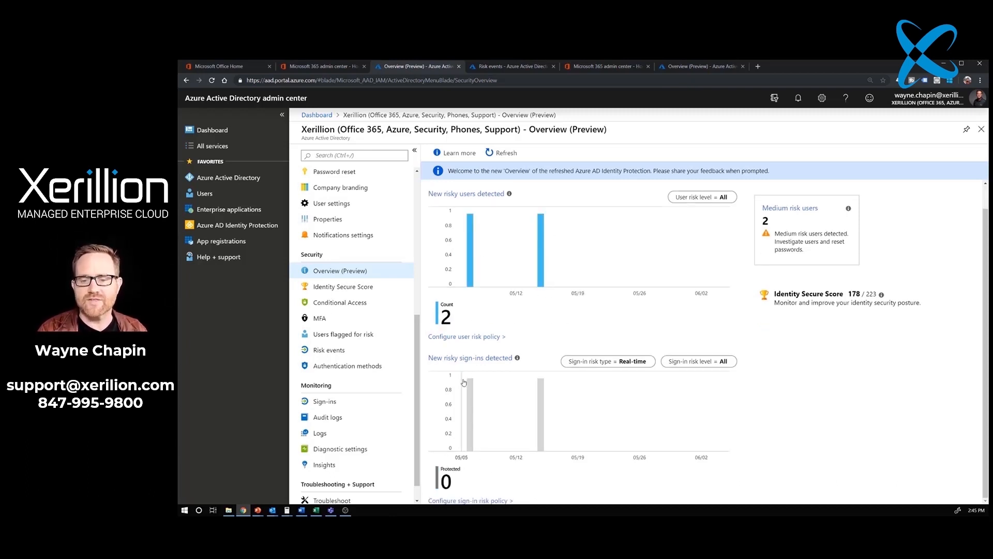
mouse_move(627, 418)
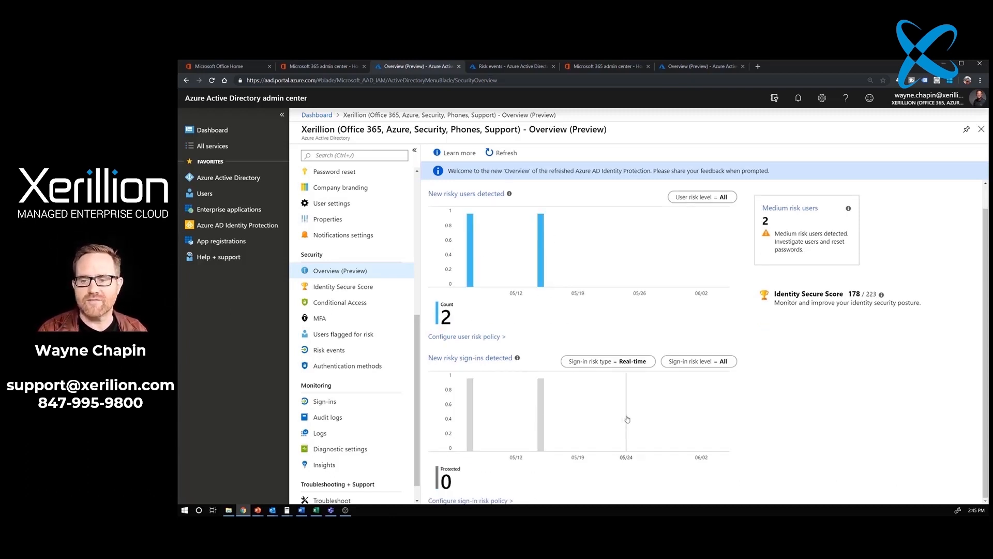
Step: View the Identity Secure Score of 178/223 with its history charted over 30 days
click(342, 285)
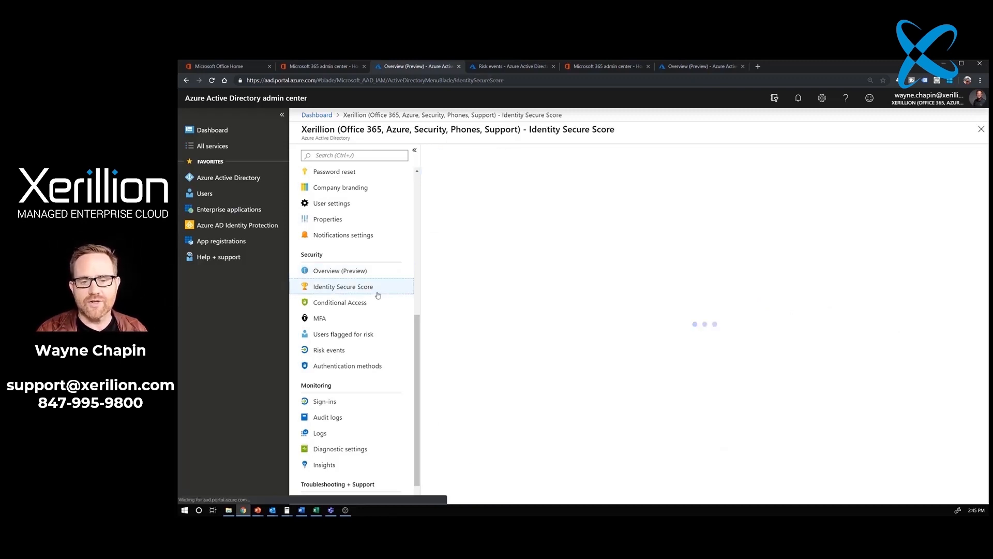
click(342, 285)
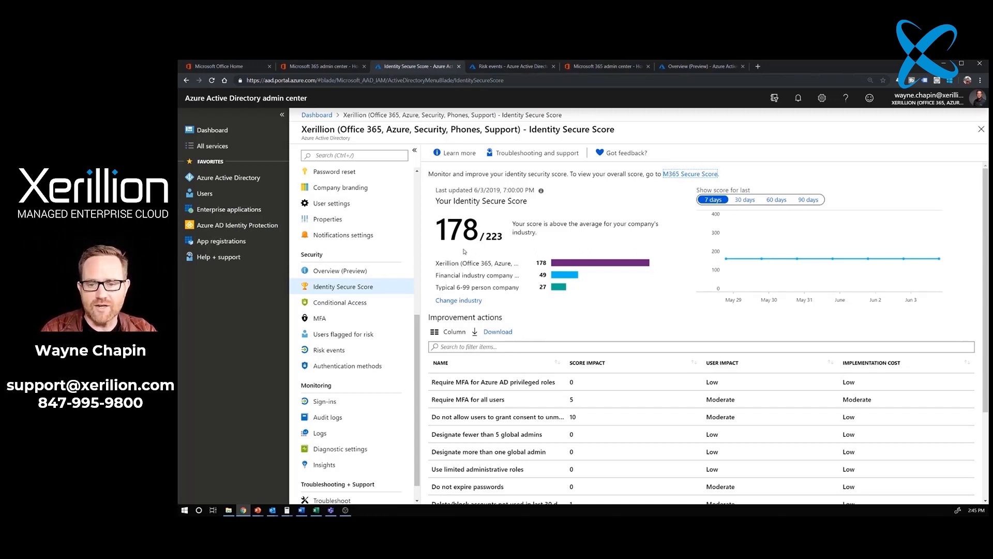
mouse_move(452, 251)
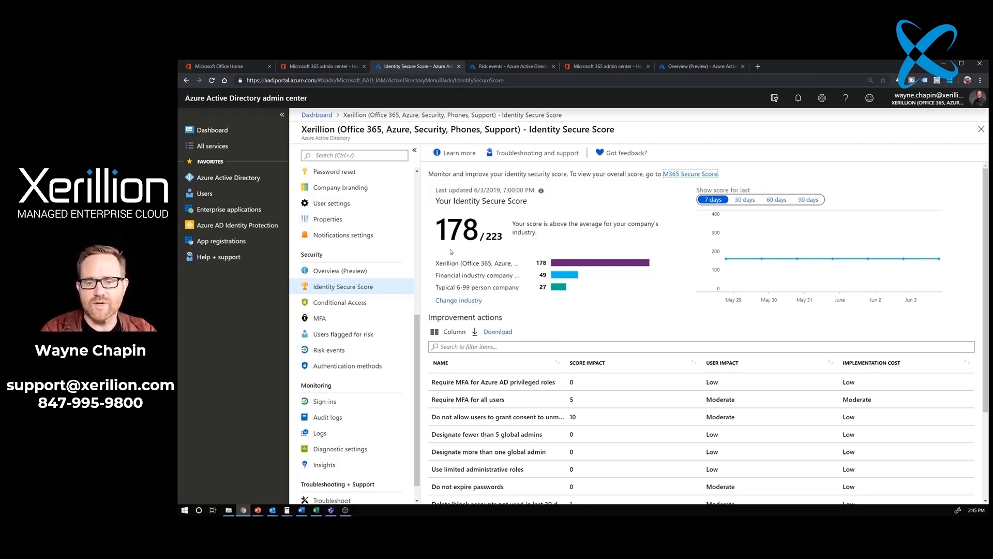
mouse_move(493, 250)
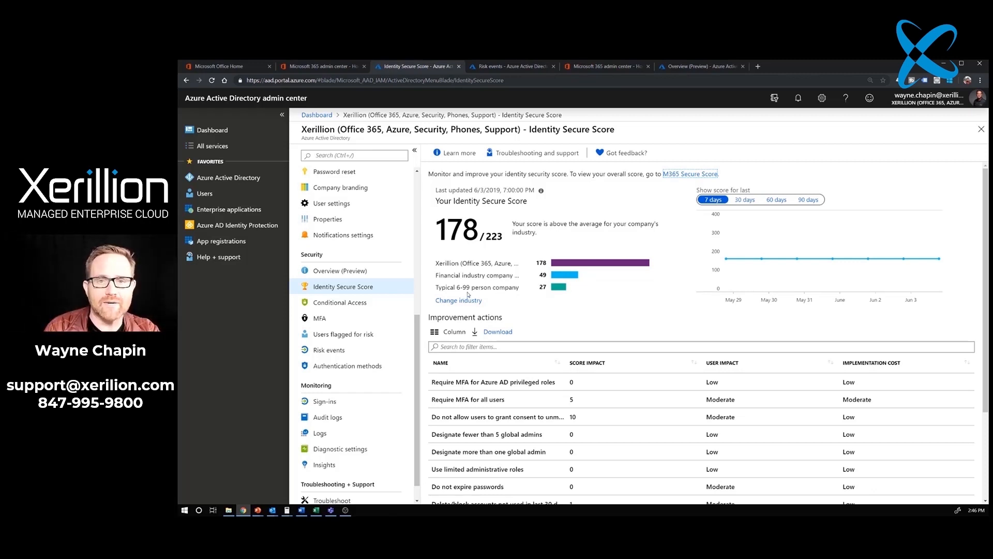
mouse_move(545, 294)
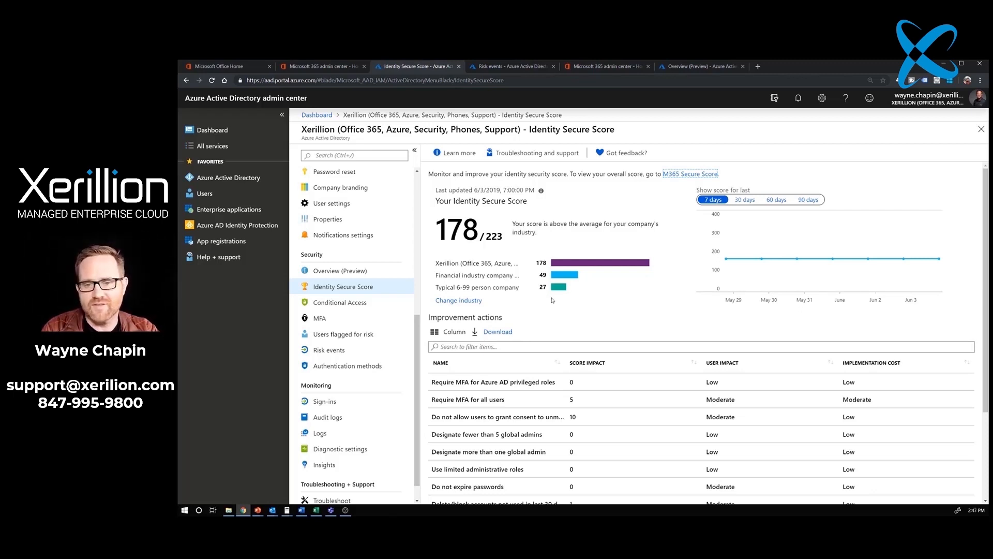
mouse_move(575, 295)
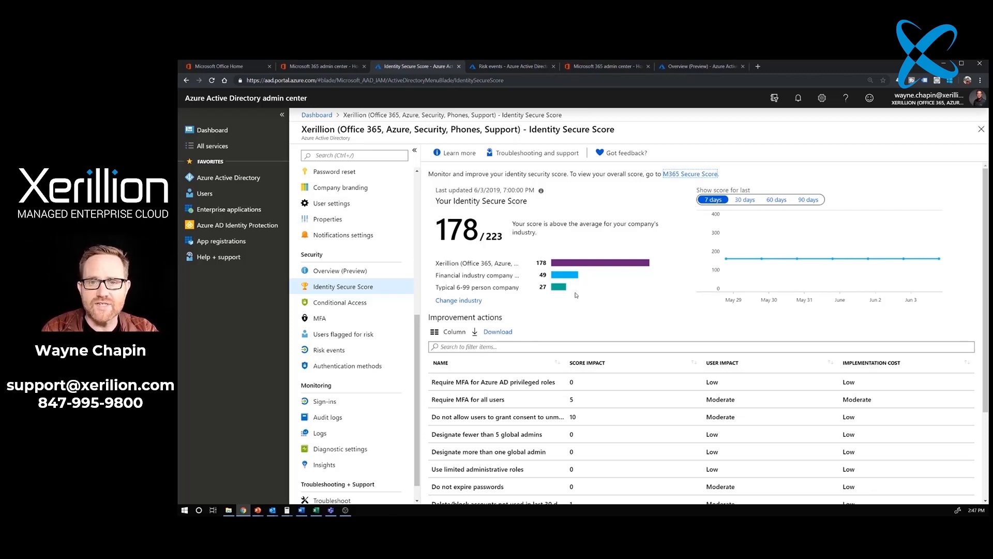
click(745, 200)
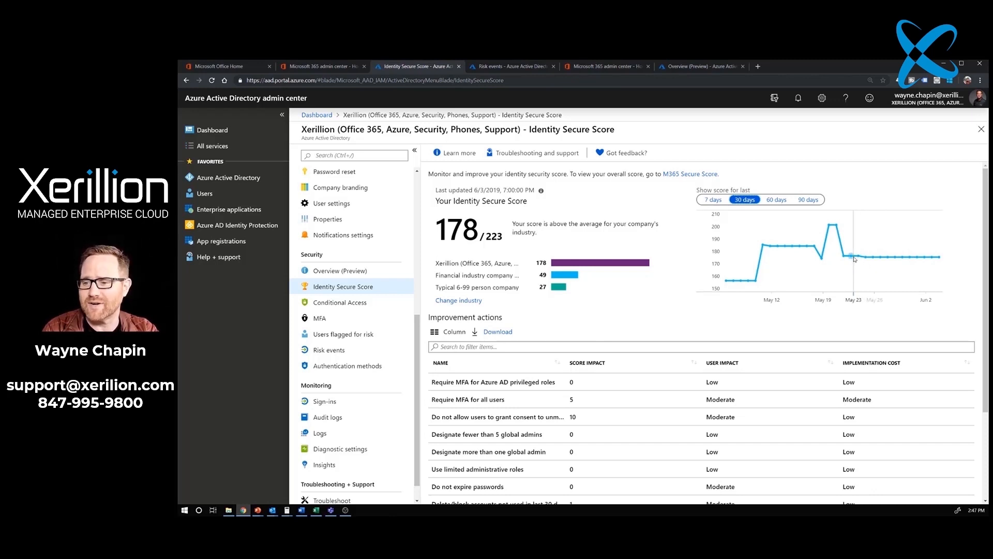
mouse_move(901, 260)
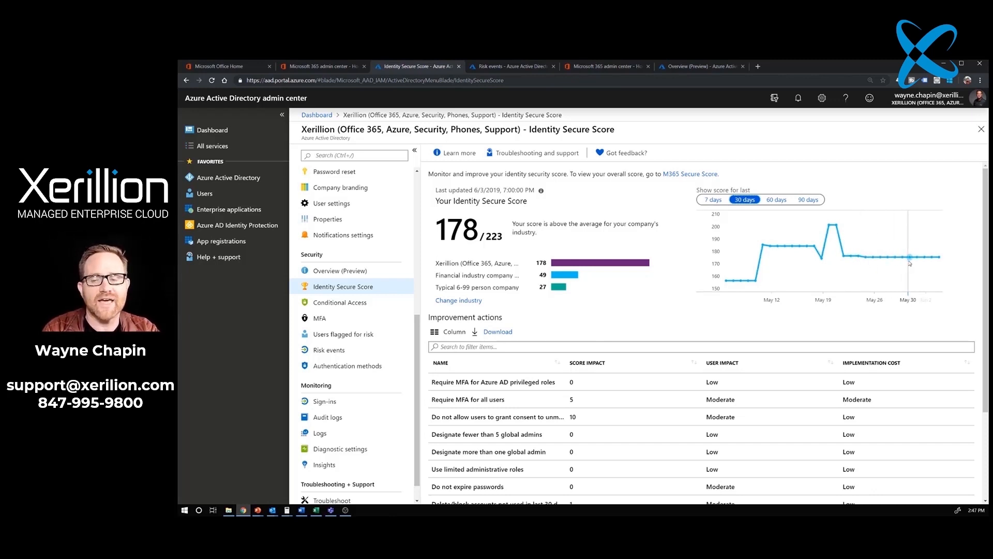
mouse_move(764, 290)
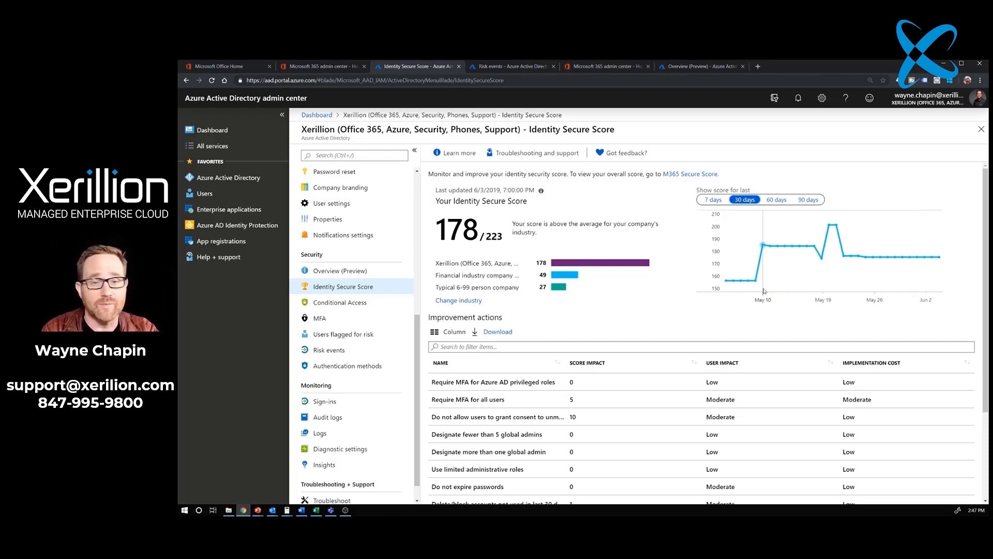
mouse_move(648, 432)
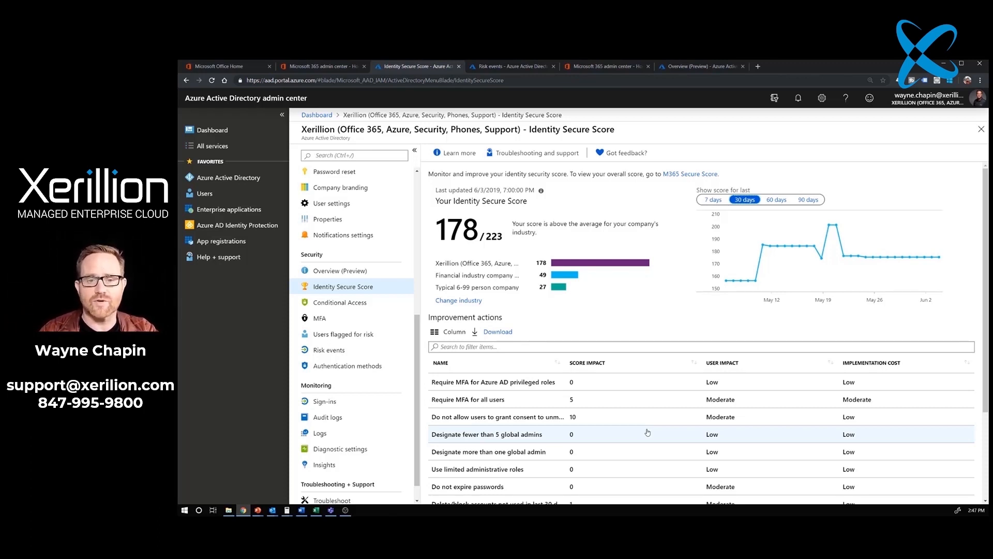
Step: Show the Conditional Access policies list with its four baseline policies
click(339, 302)
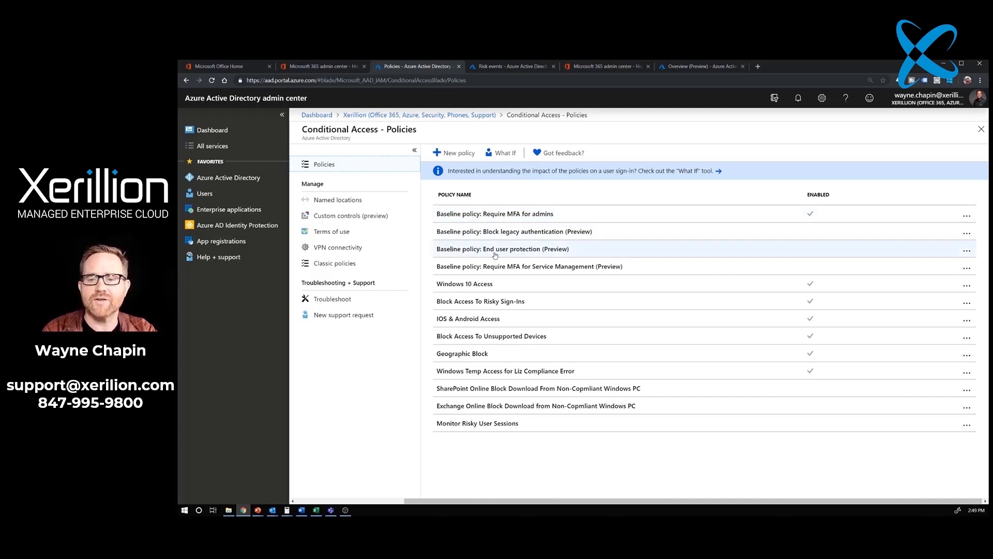
Step: Review the End user protection baseline policy, then go back to the directory overview
click(503, 248)
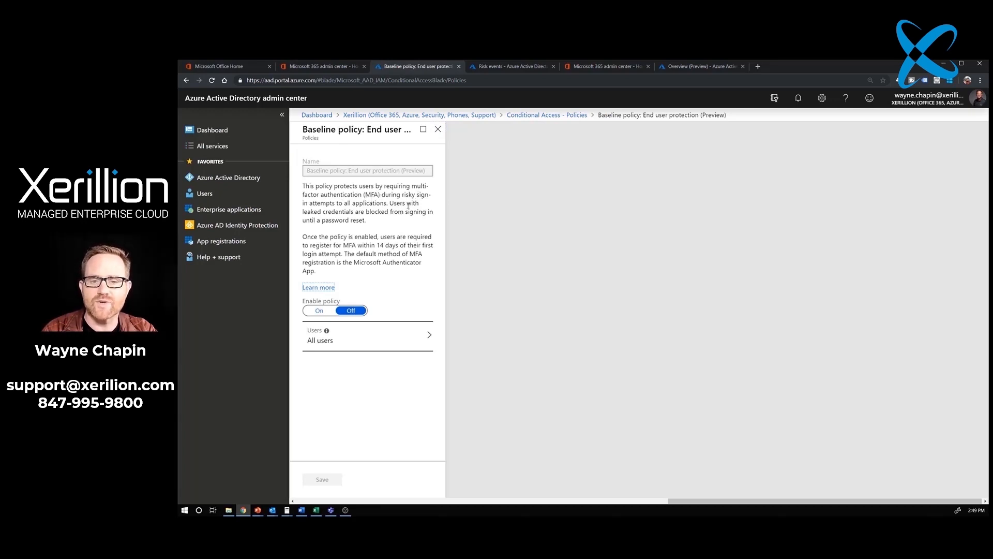
mouse_move(377, 209)
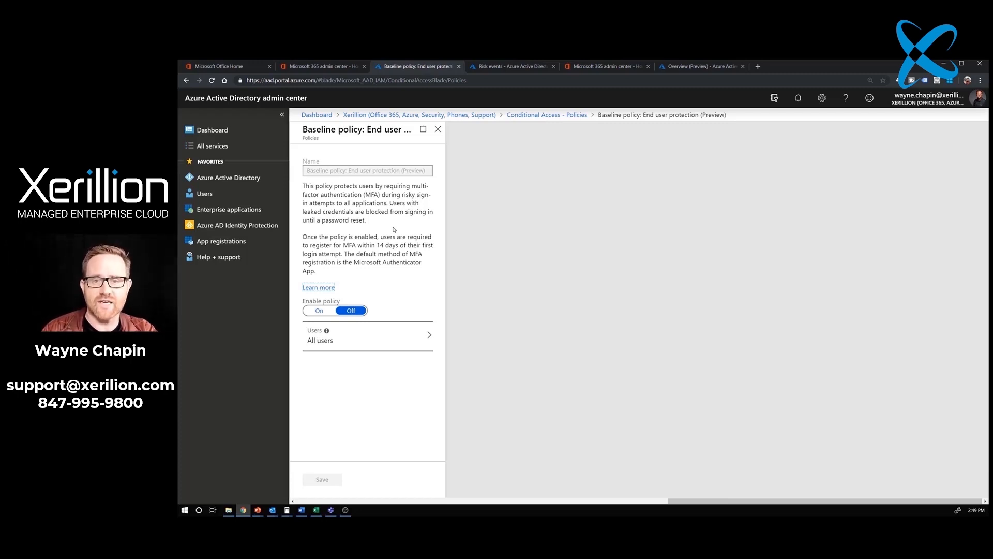
click(437, 129)
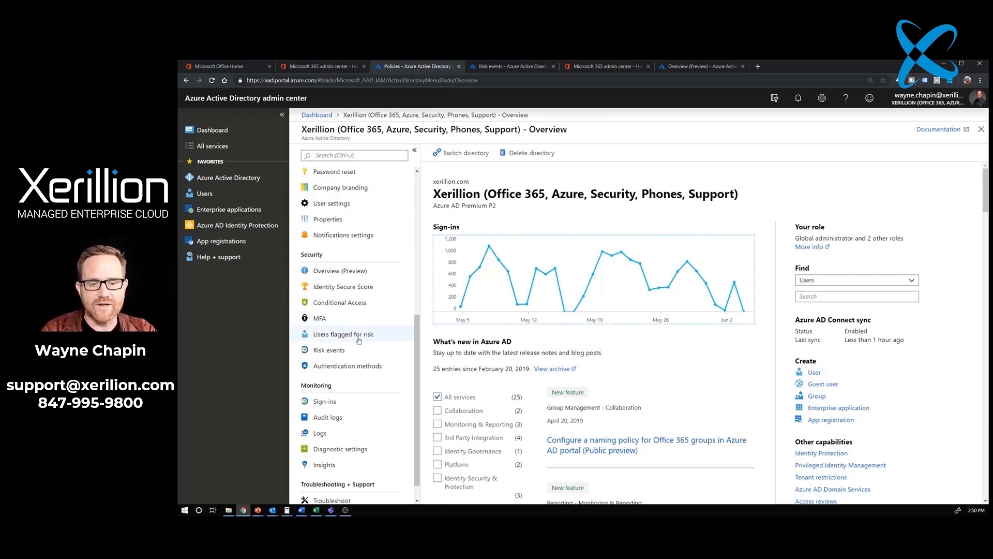
mouse_move(353, 325)
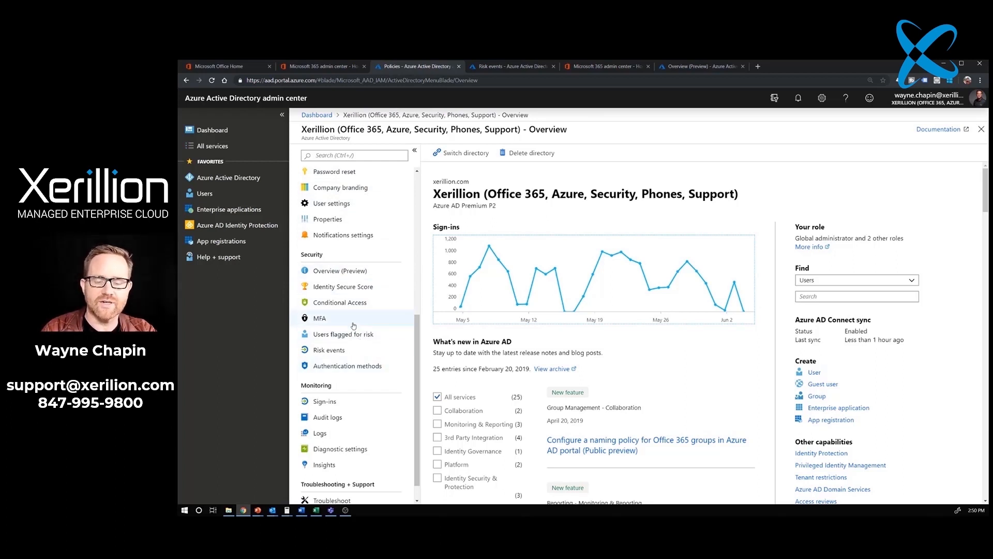
mouse_move(360, 334)
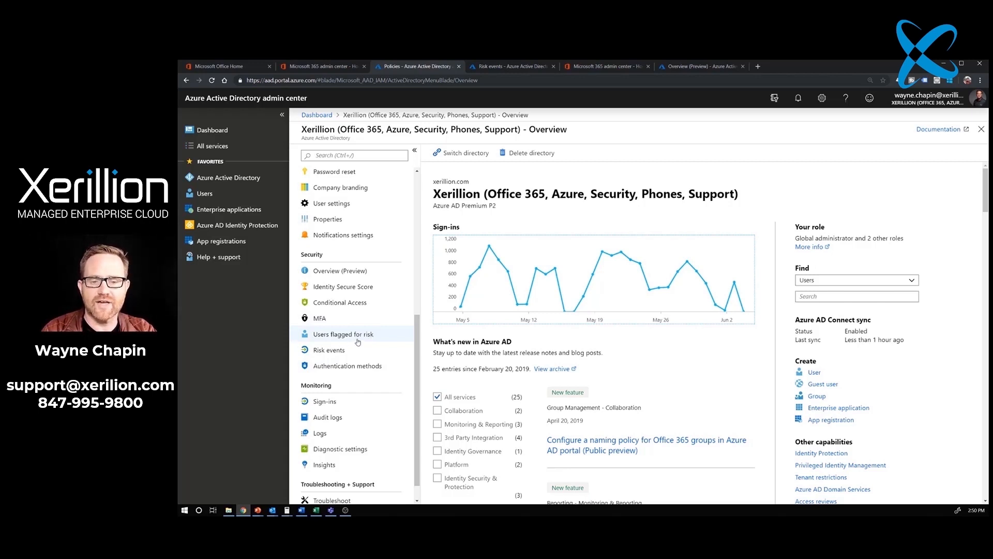
Step: Show the Users flagged for risk list
click(342, 333)
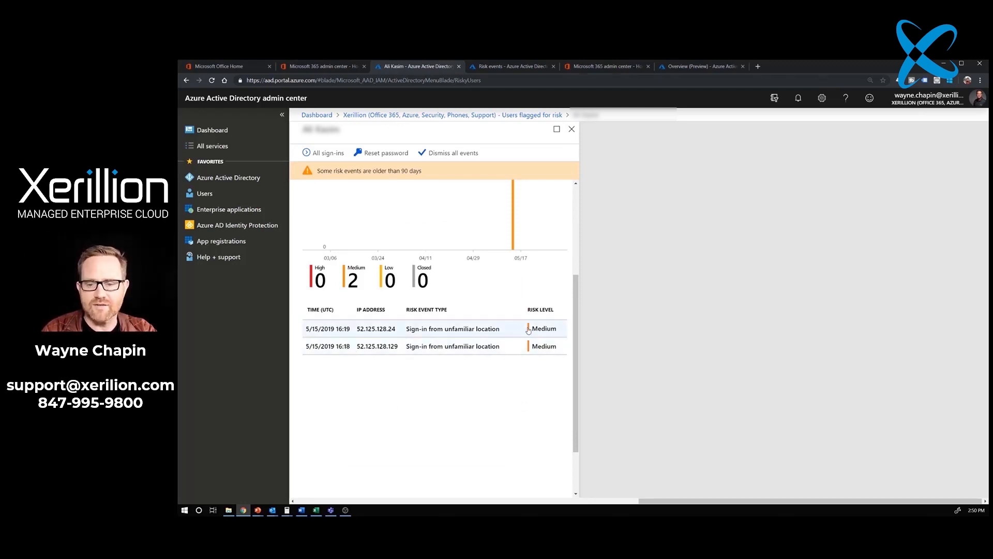
click(453, 329)
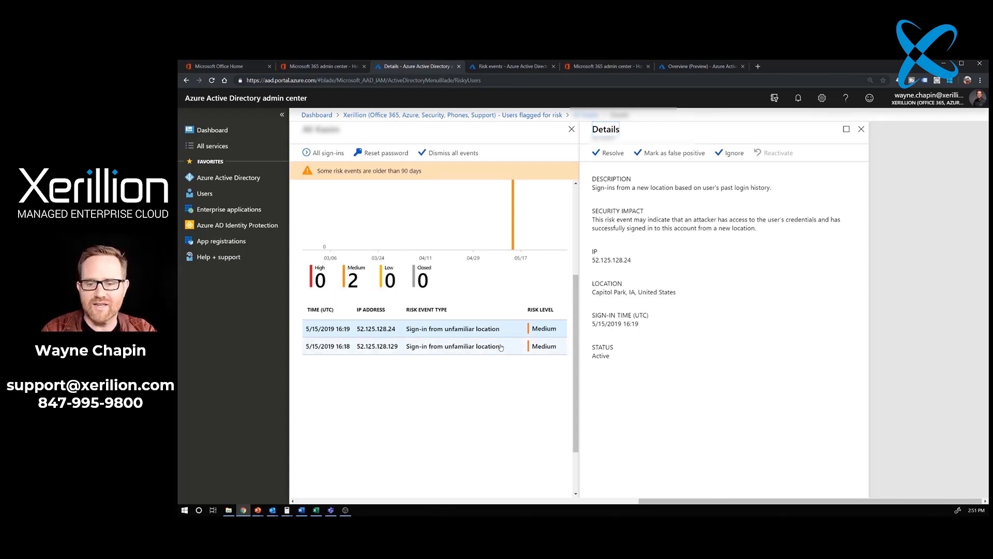
click(452, 346)
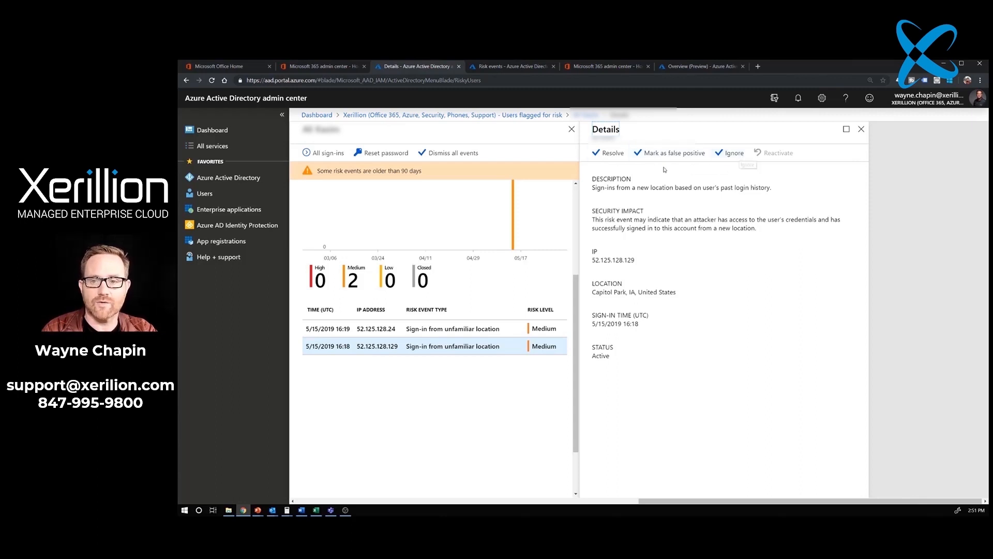
mouse_move(617, 153)
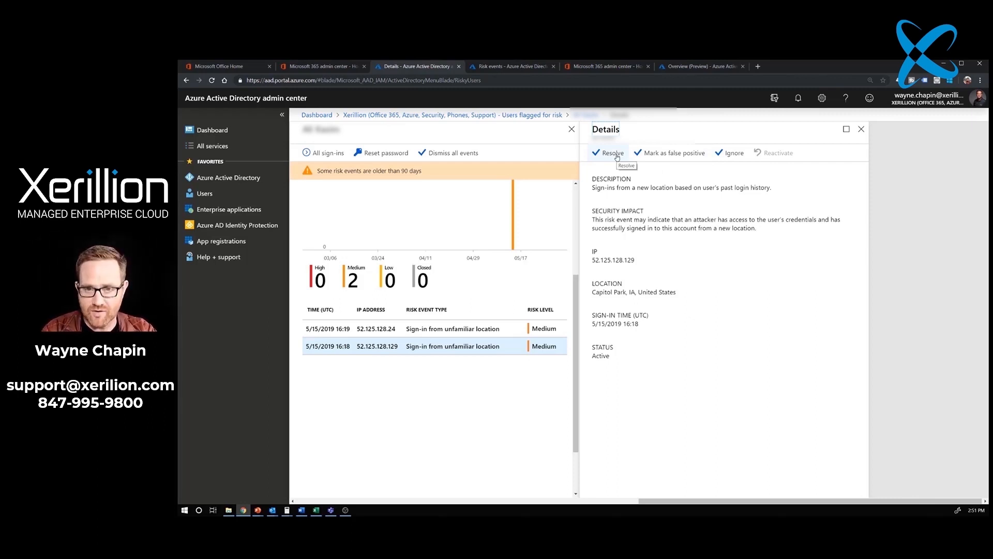
mouse_move(663, 157)
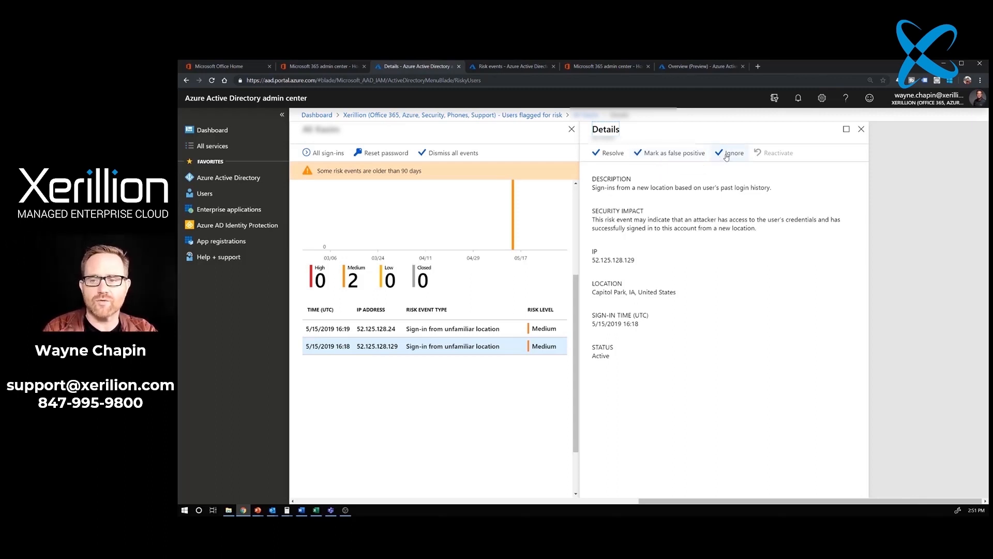
mouse_move(727, 156)
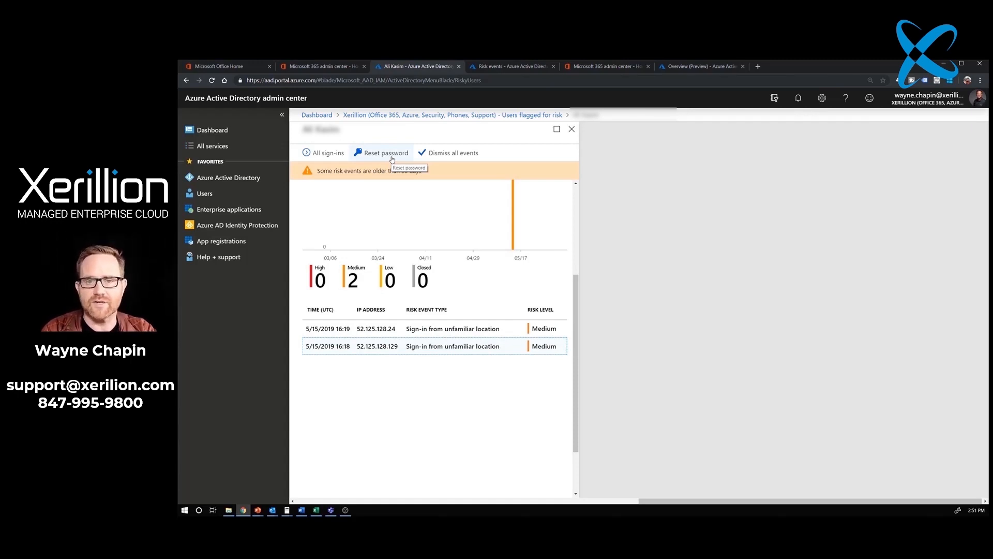
Step: Show the Risk events page listing three medium risk event types
click(329, 350)
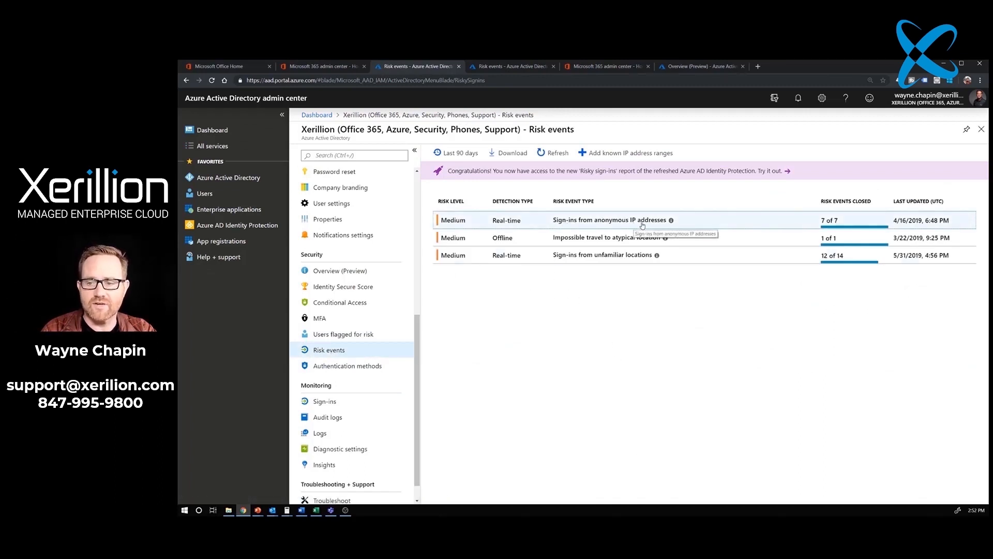
mouse_move(611, 238)
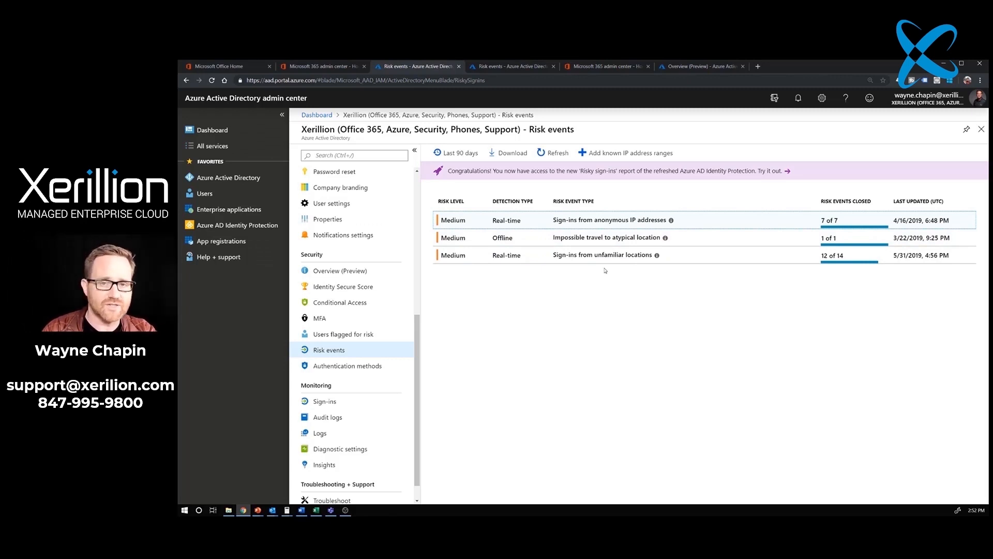
mouse_move(600, 277)
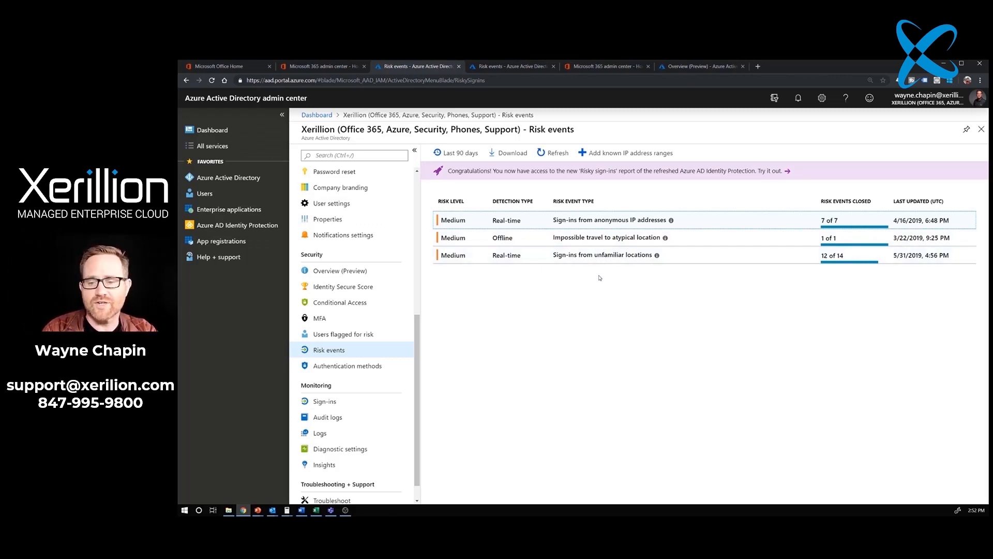
click(601, 254)
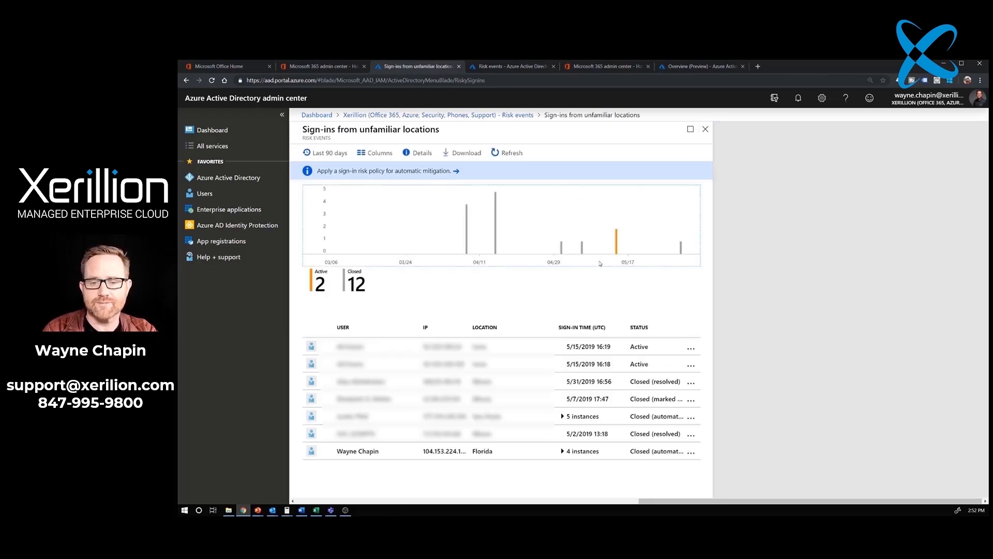
click(357, 451)
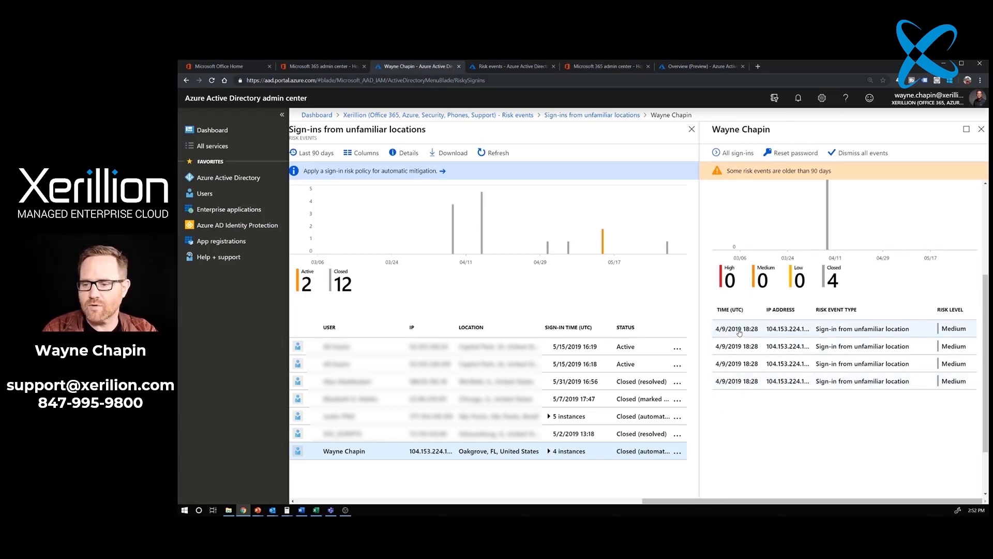
mouse_move(833, 416)
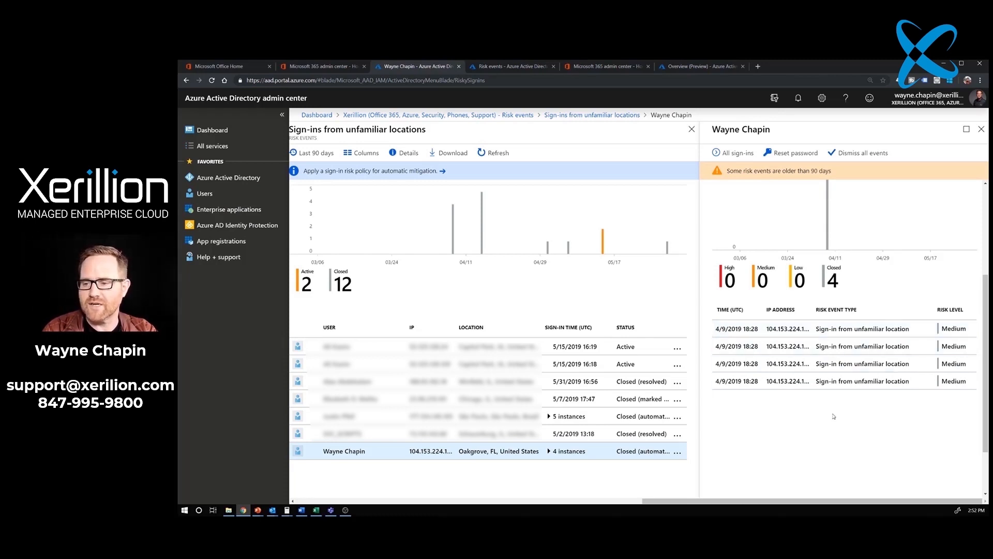
mouse_move(780, 160)
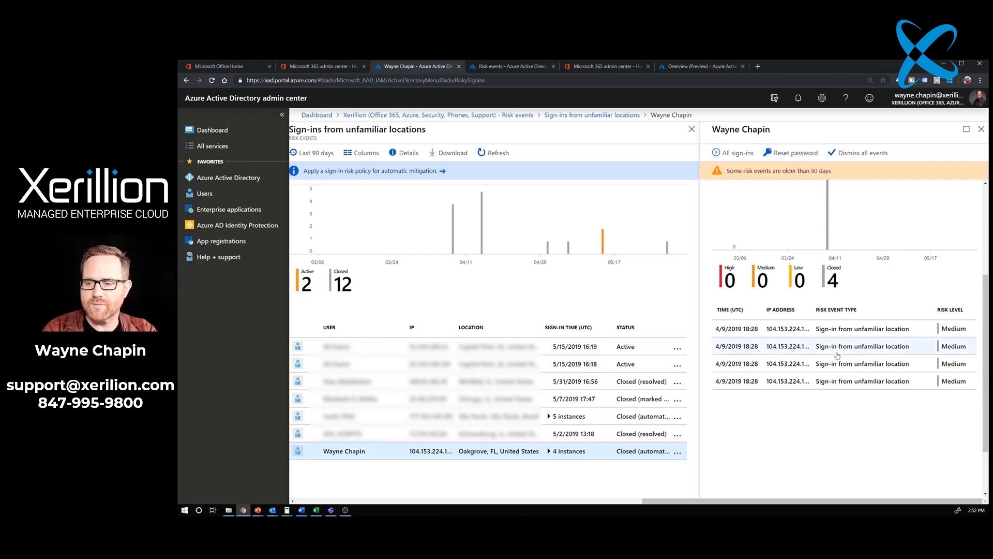
Step: Show details of the first 4/9/2019 event: Oakgrove, FL sign-in closed by automatic MFA
click(837, 346)
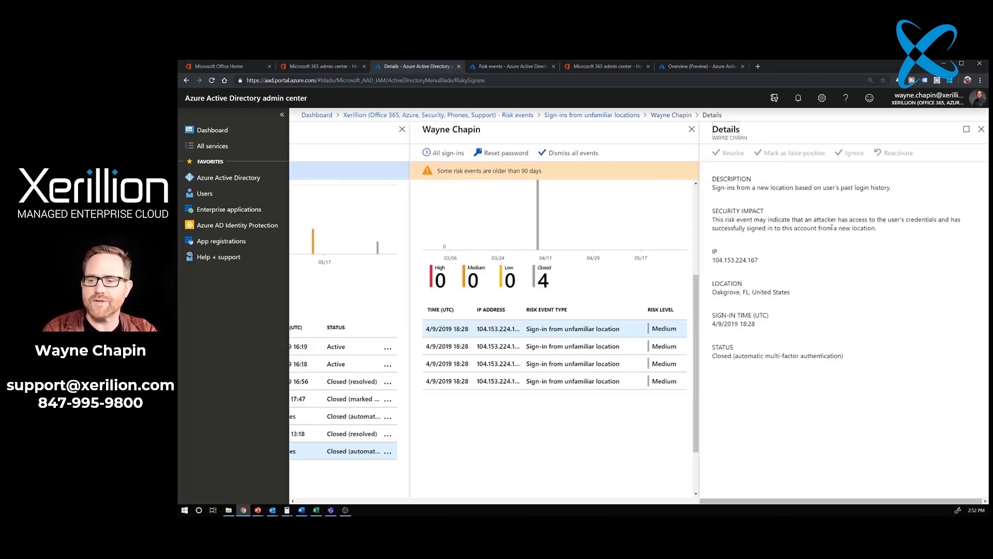
mouse_move(797, 302)
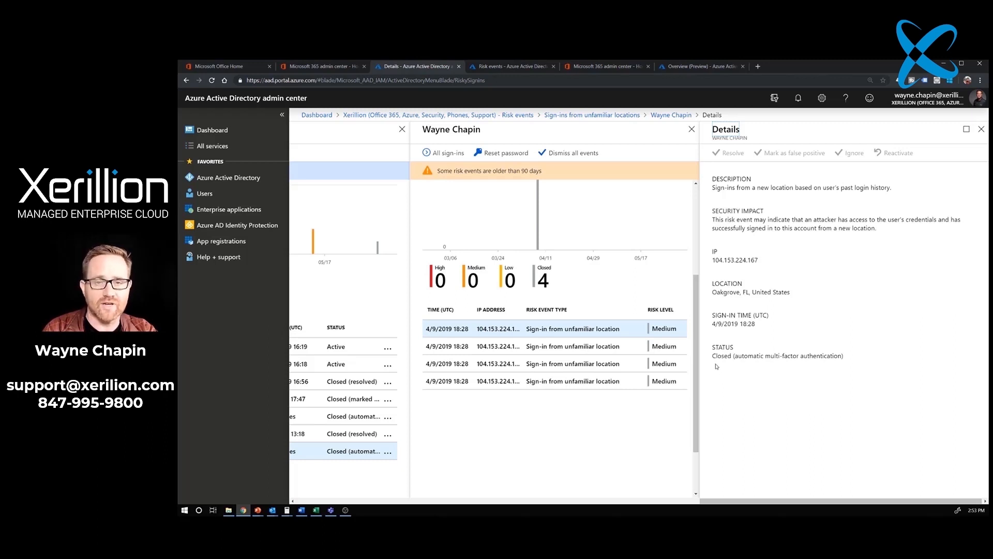
mouse_move(738, 366)
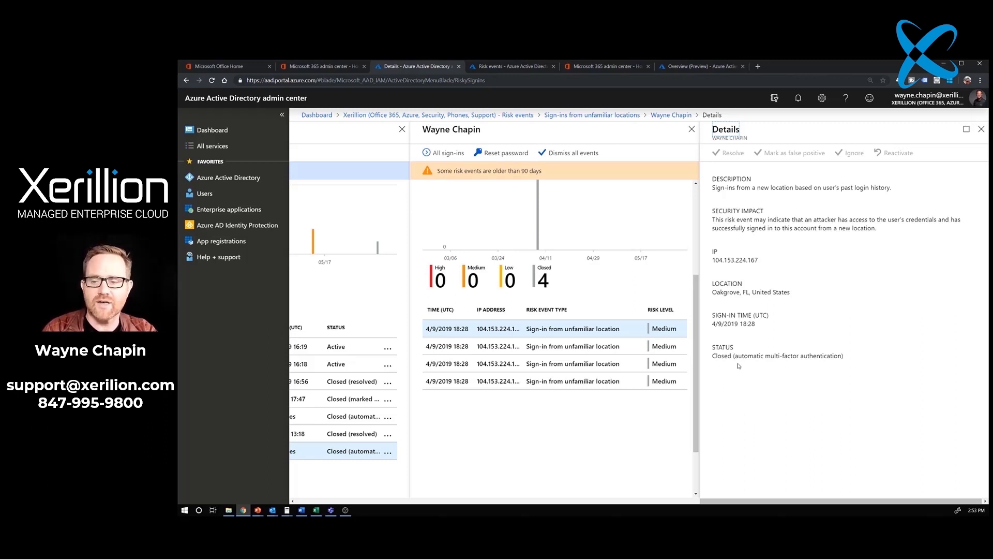
mouse_move(810, 368)
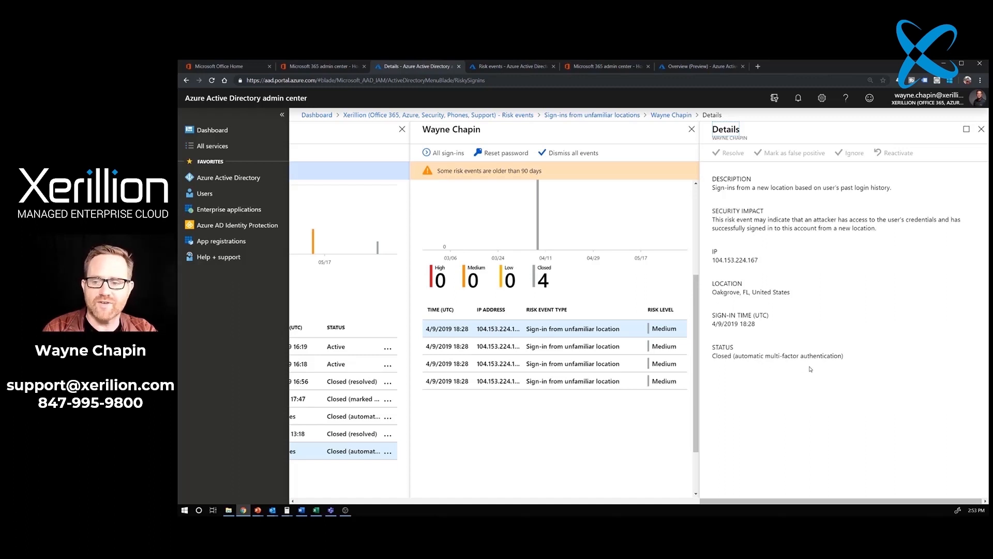
mouse_move(843, 365)
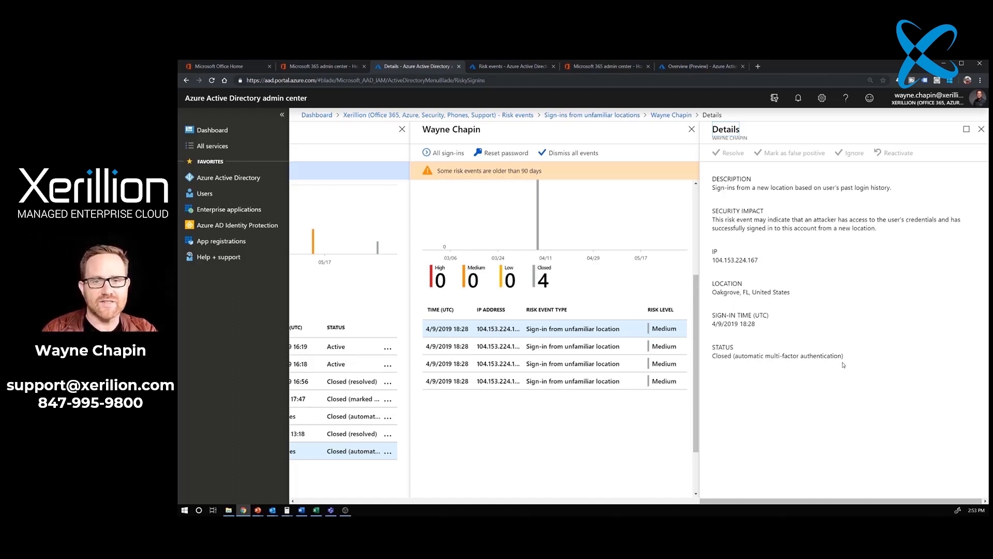